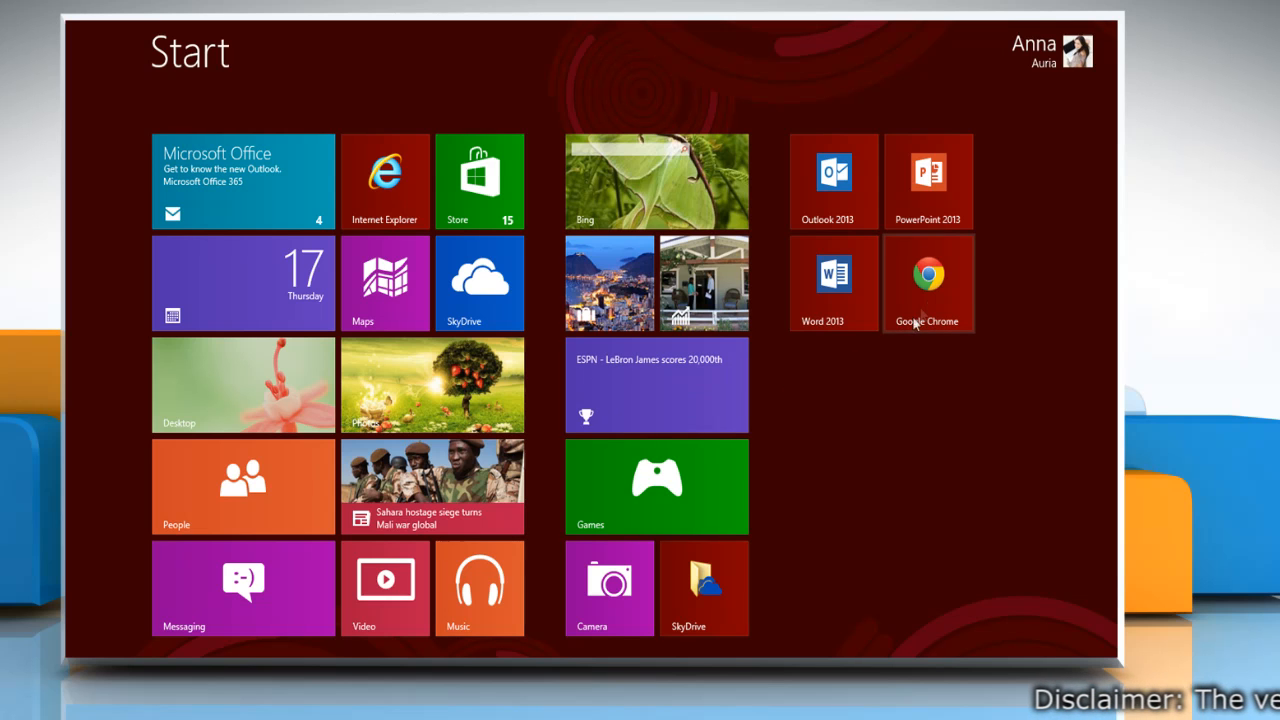
Launch Google Chrome from its Start screen tile.
click(927, 283)
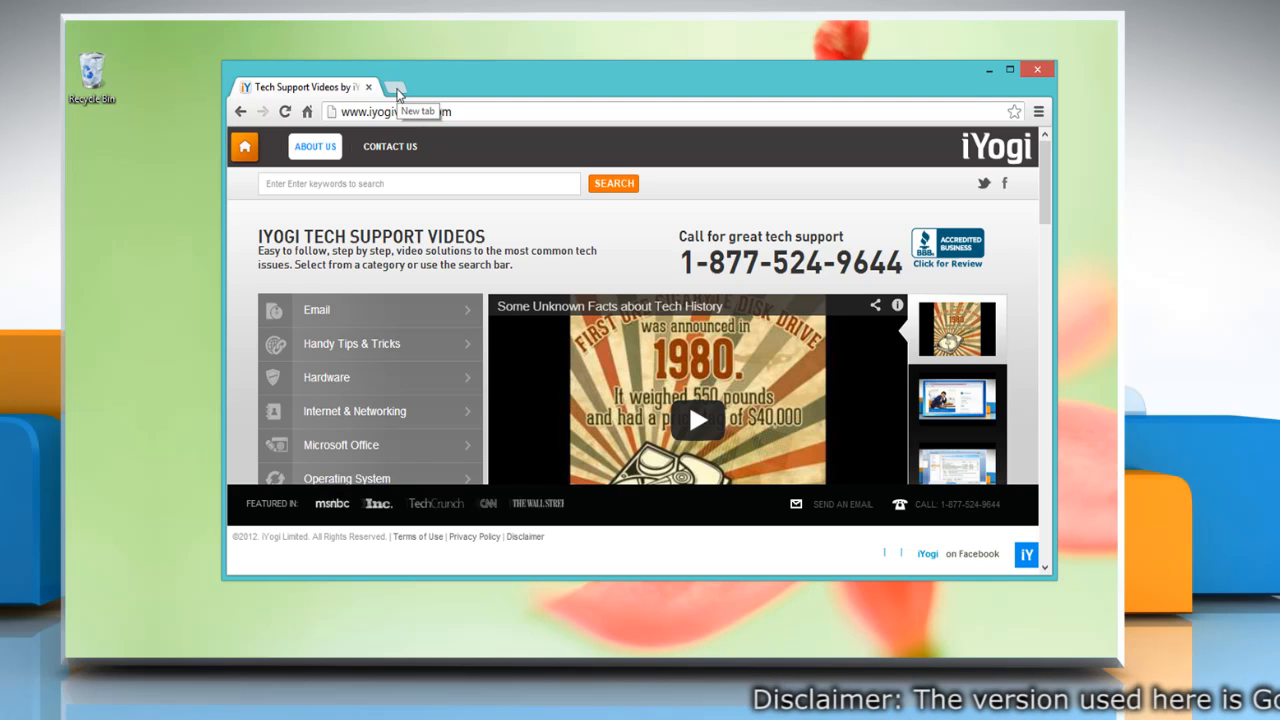
Open a new tab and bring up the Crazy Rollercoaster app's context menu.
click(393, 88)
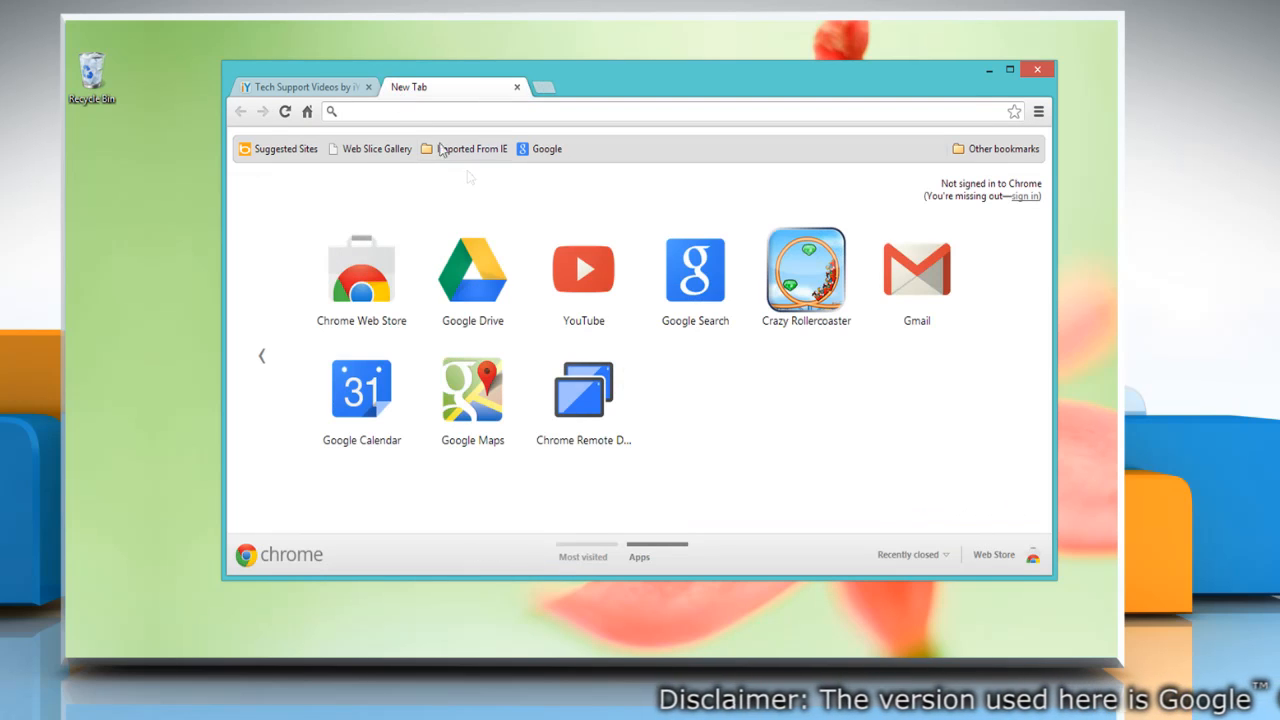
mouse_move(548, 235)
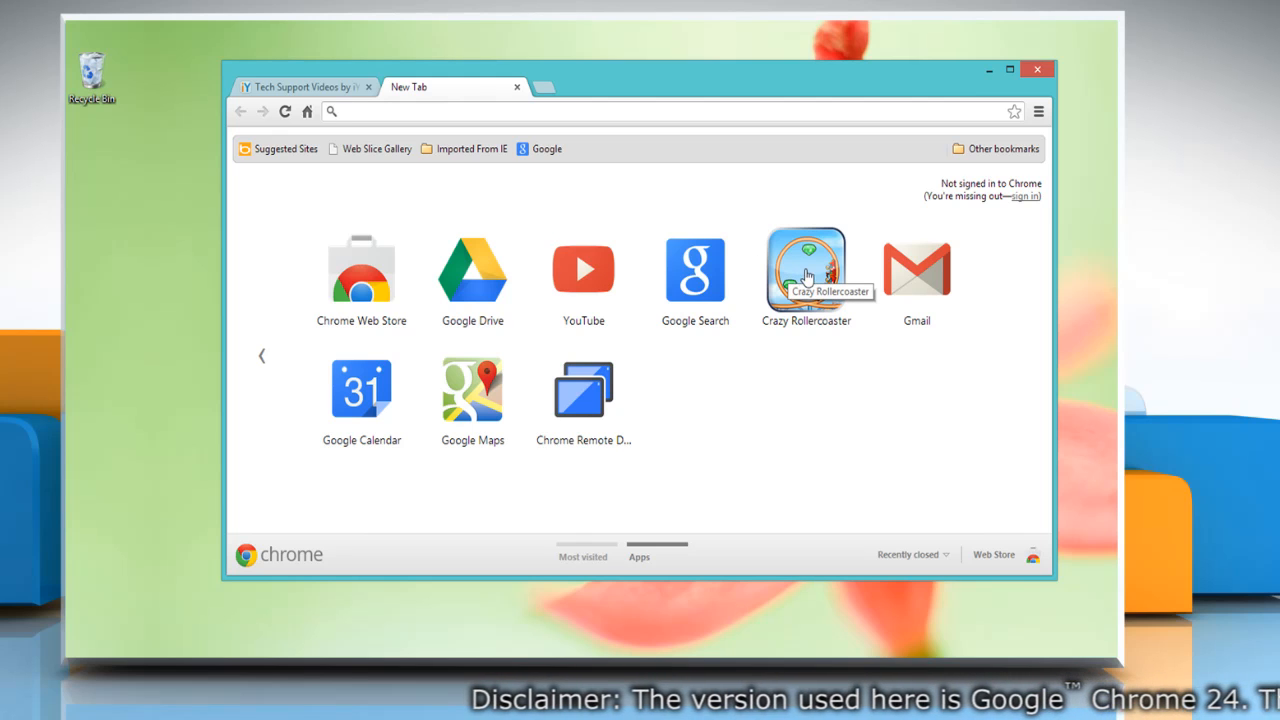
right_click(806, 268)
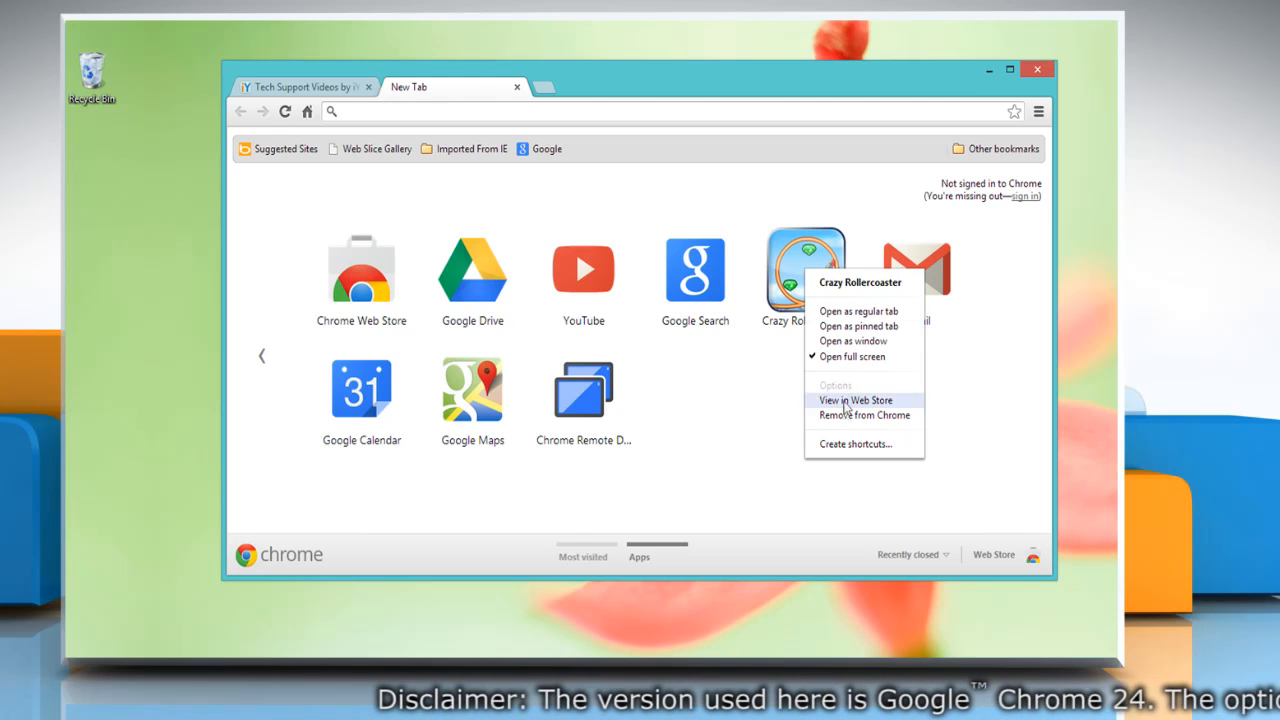
mouse_move(855, 444)
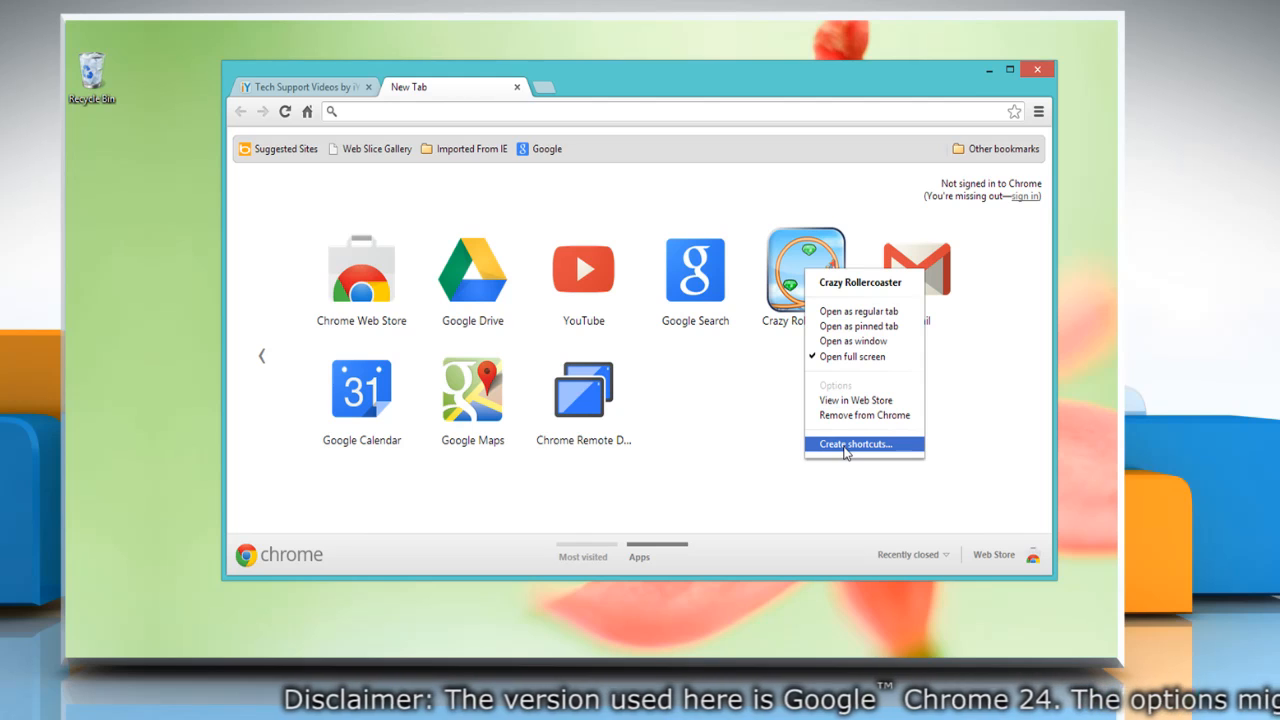
Create Crazy Rollercoaster shortcuts with Desktop and Pin to Taskbar both ticked.
click(852, 444)
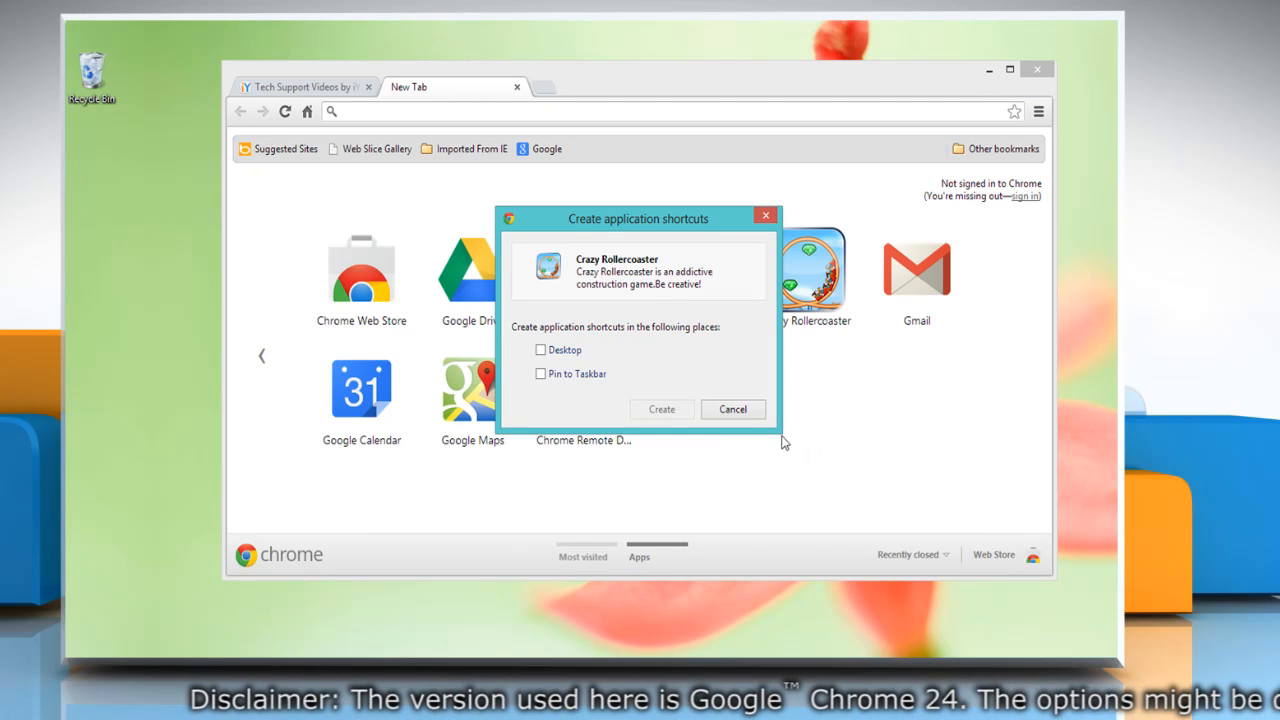
click(540, 350)
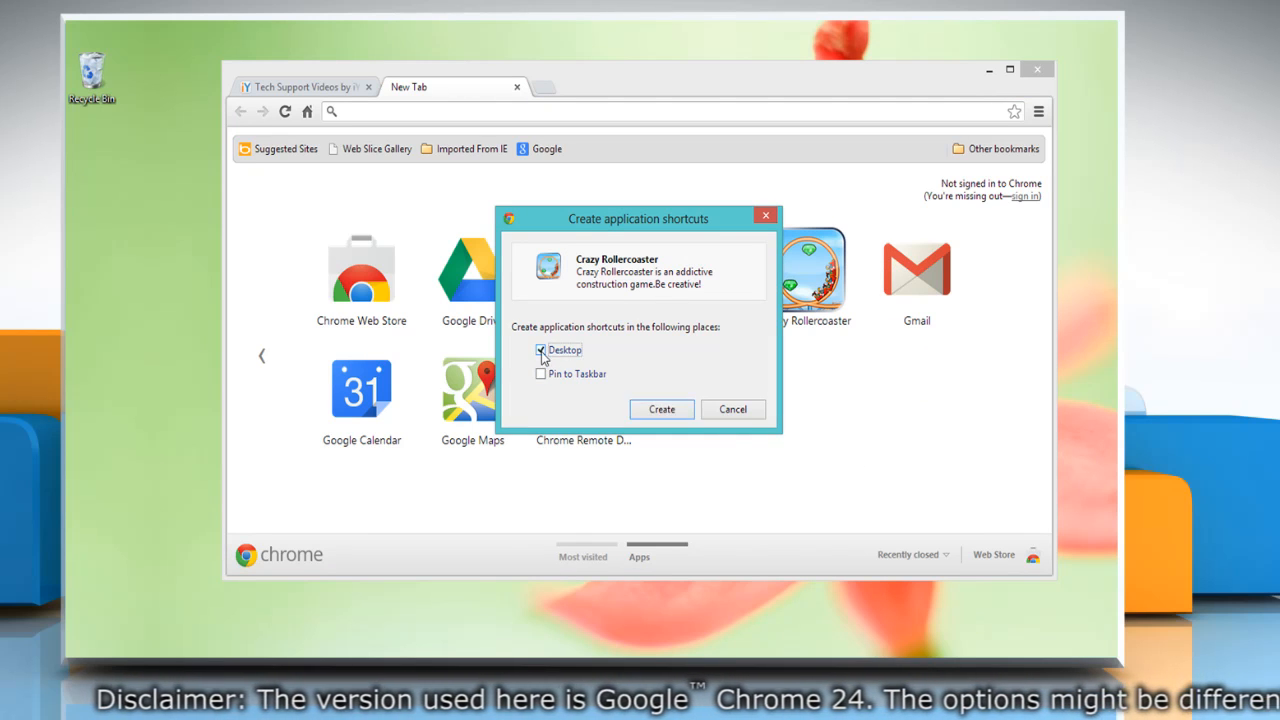
click(541, 373)
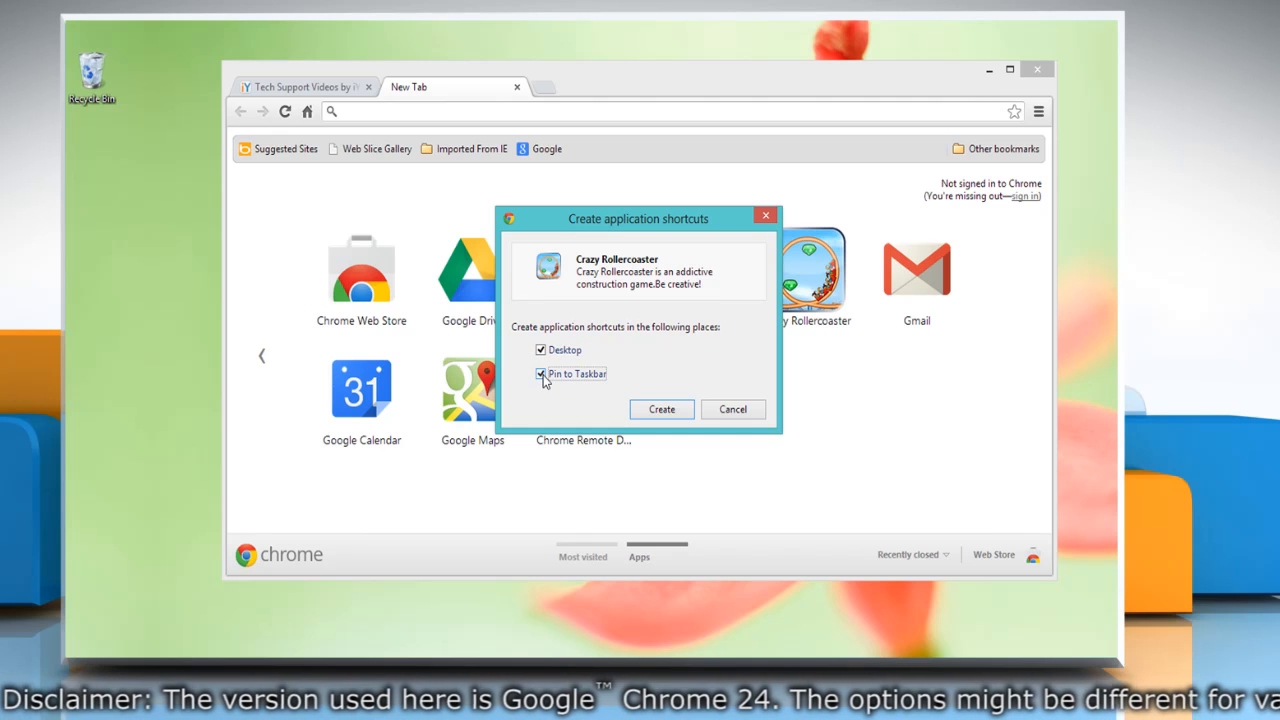
click(661, 409)
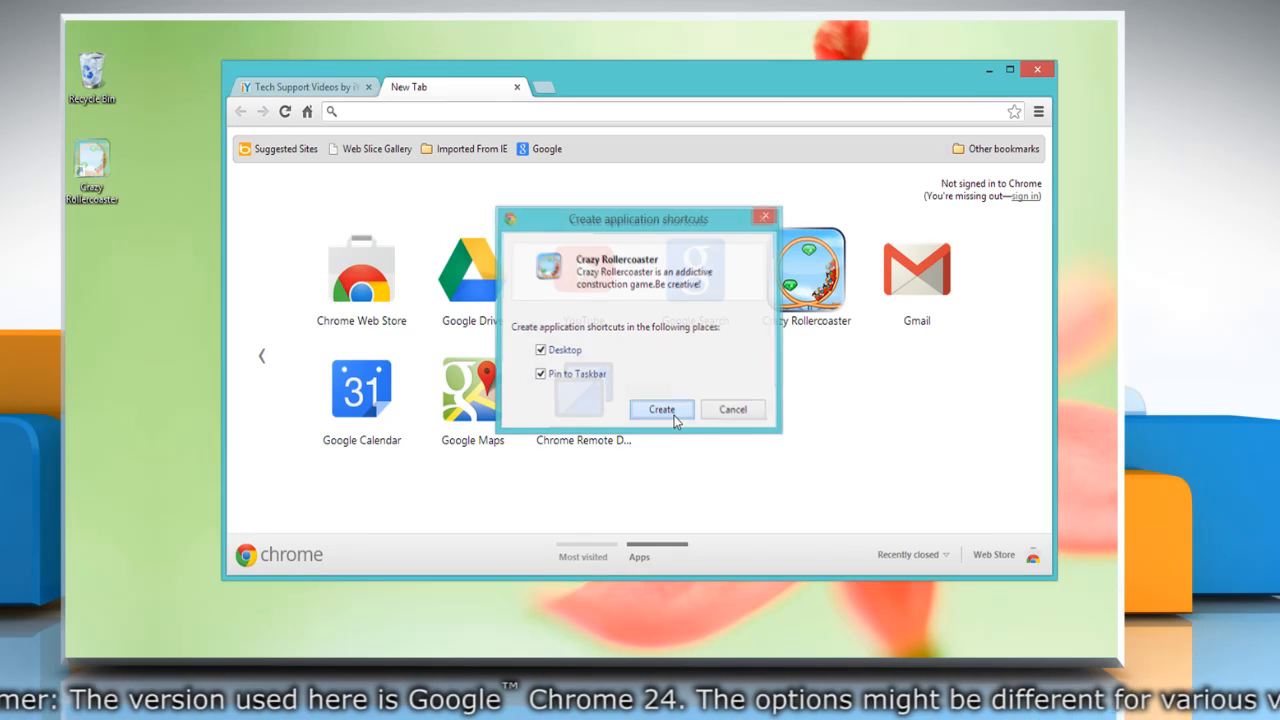
click(661, 409)
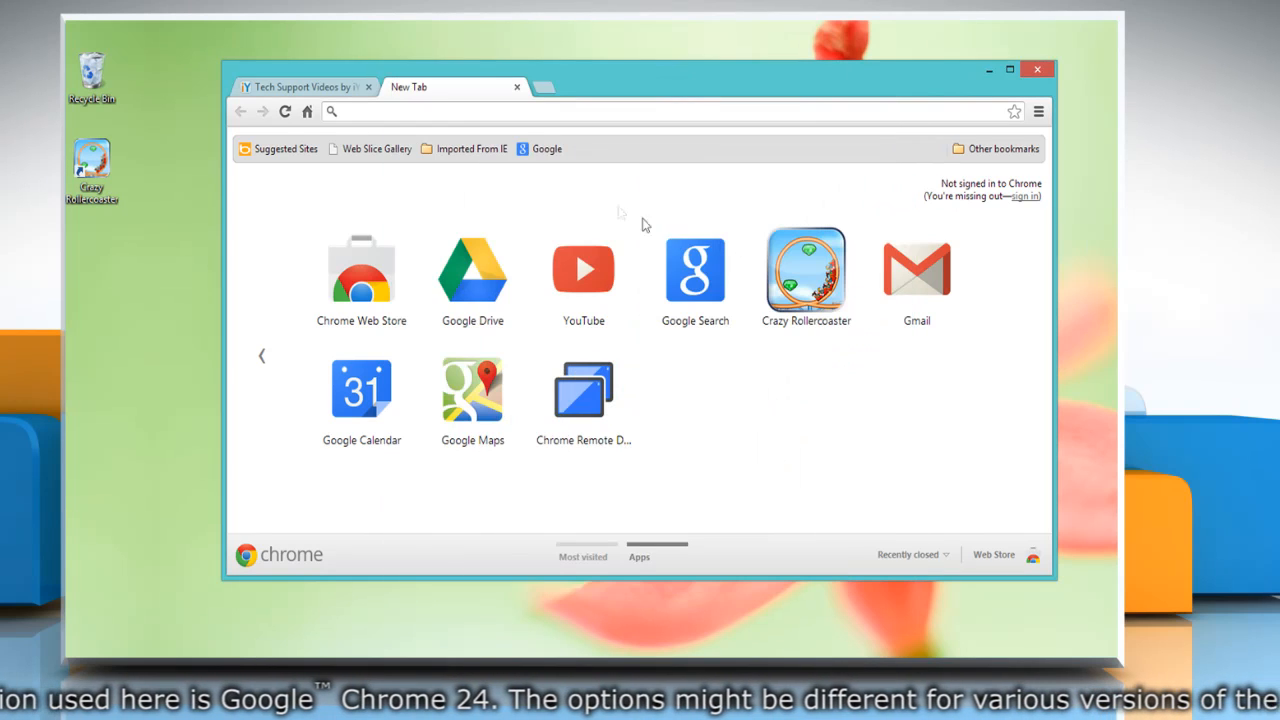
click(542, 87)
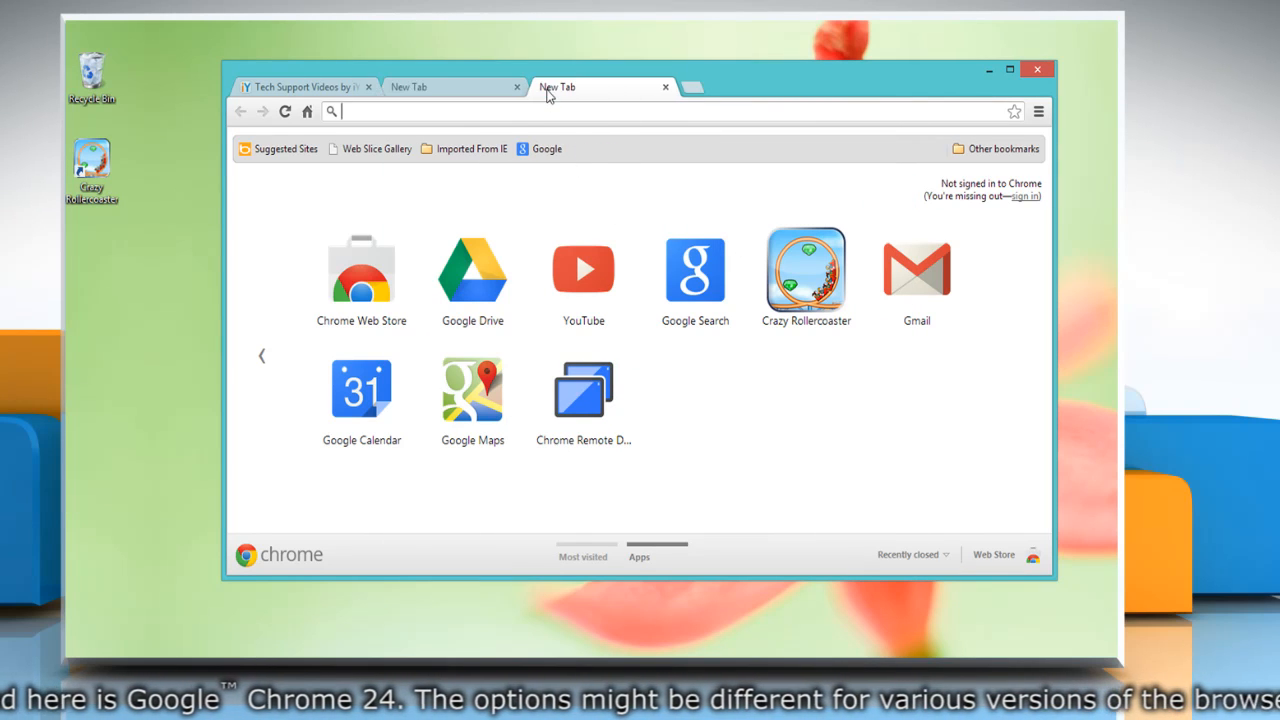
text(www.iyogi.com)
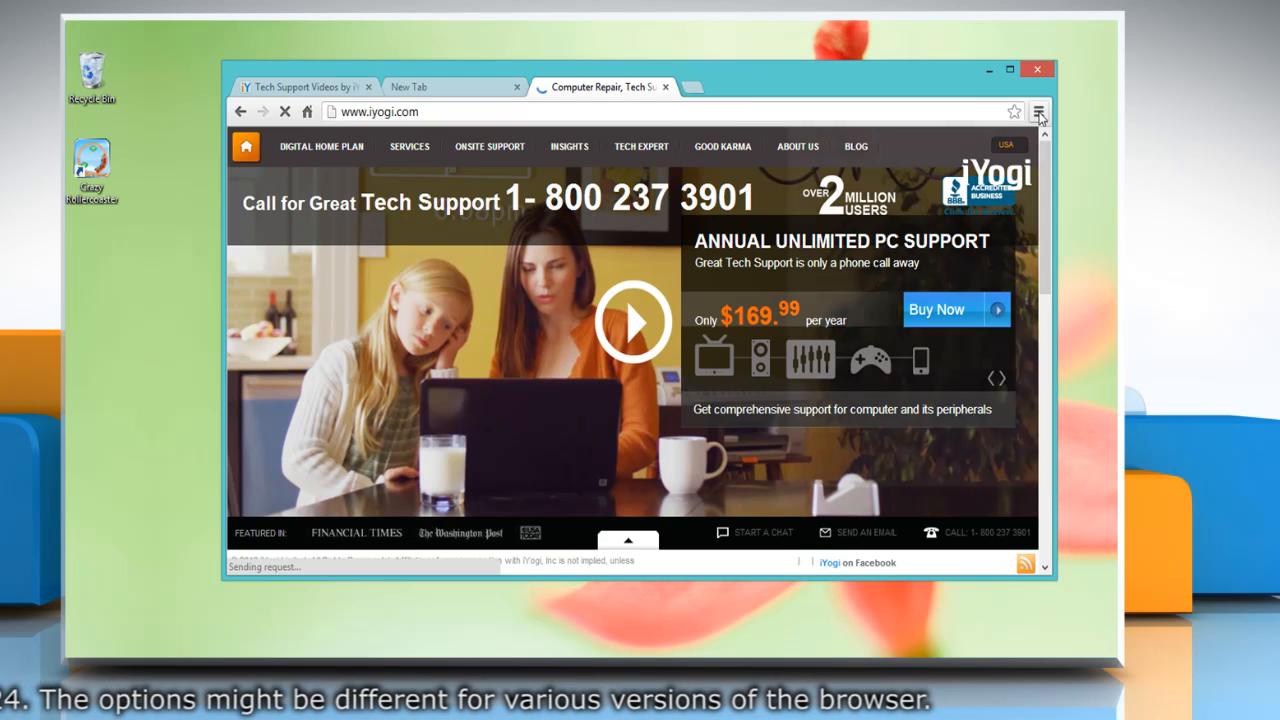
click(1038, 111)
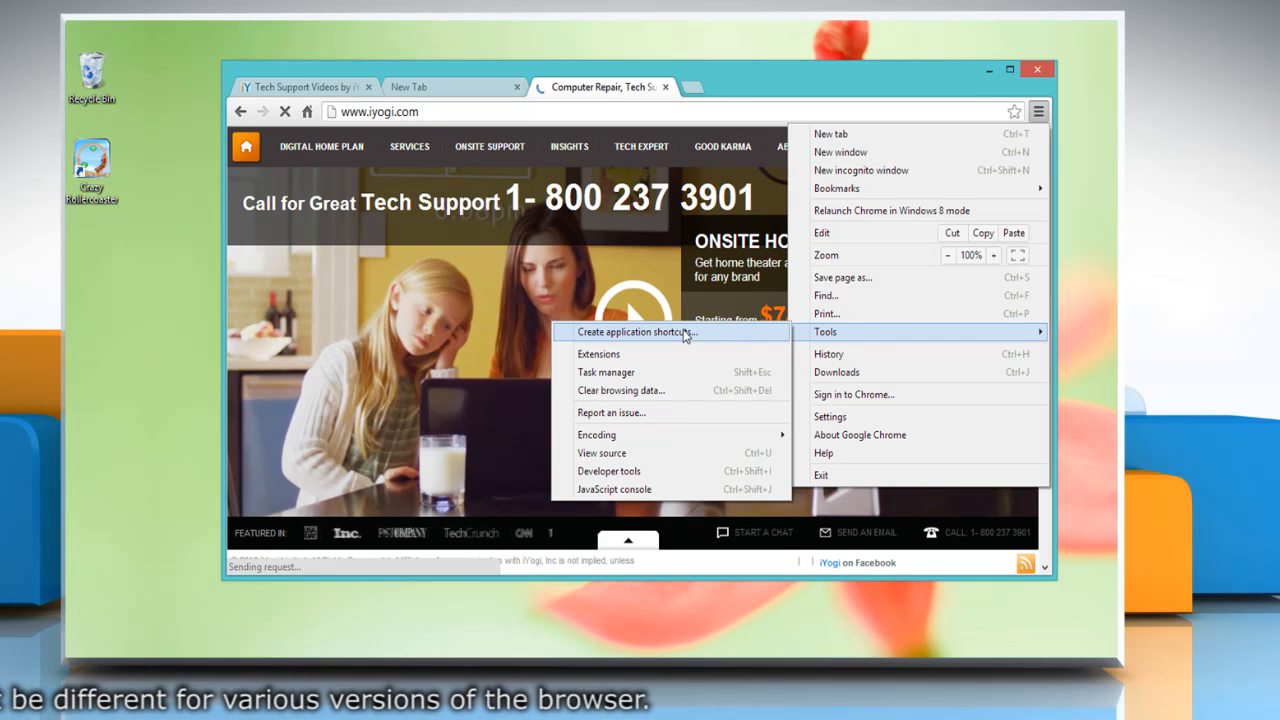
Create iYogi application shortcuts with Desktop and Pin to Taskbar ticked.
click(636, 331)
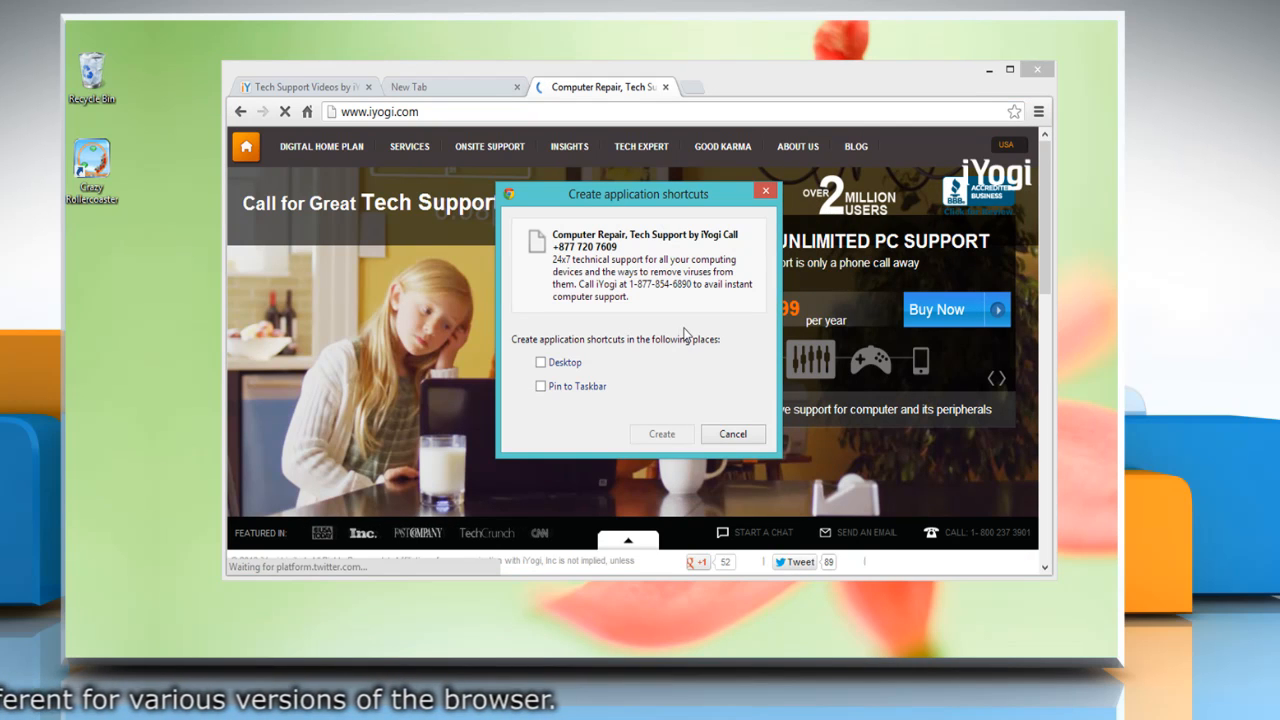
click(540, 362)
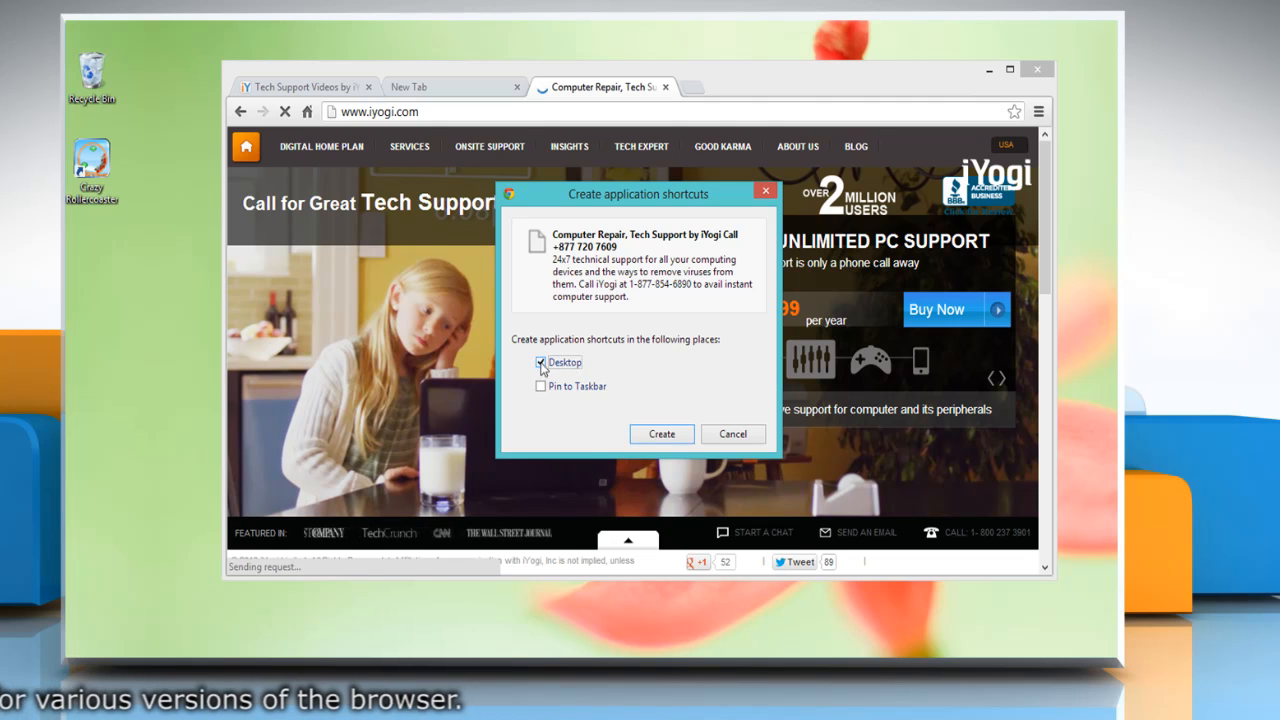
click(540, 386)
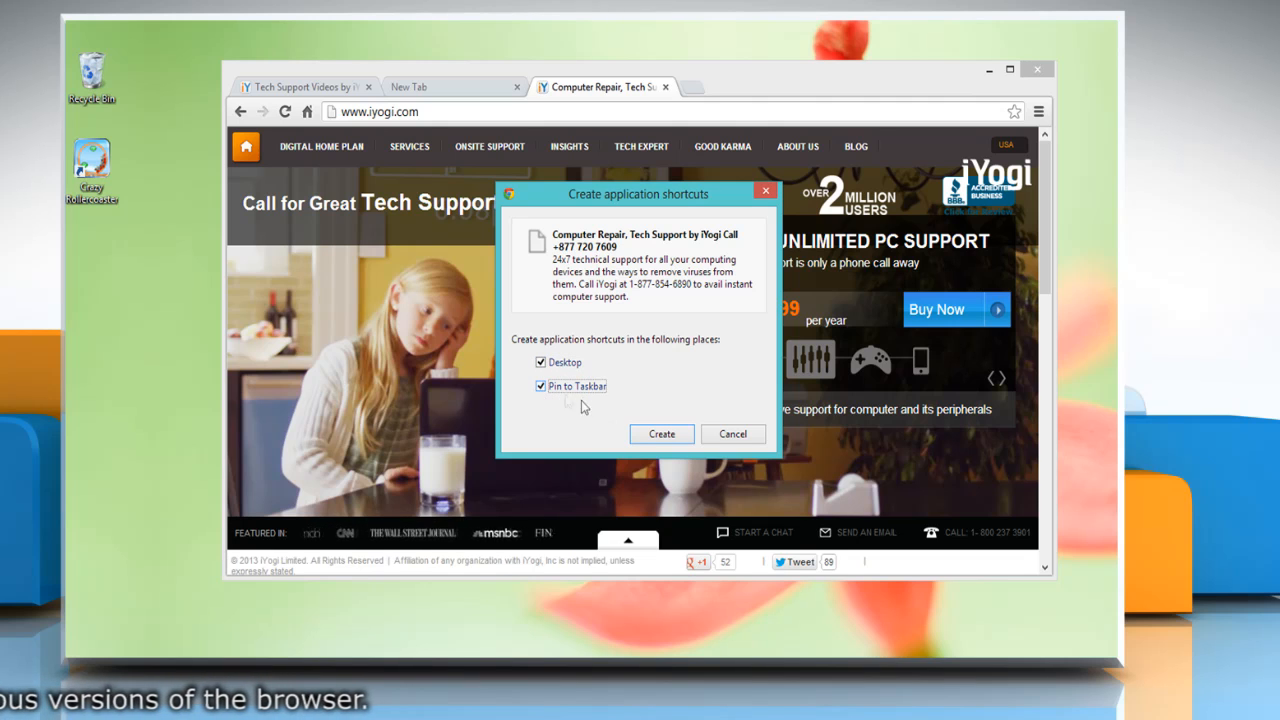
click(661, 433)
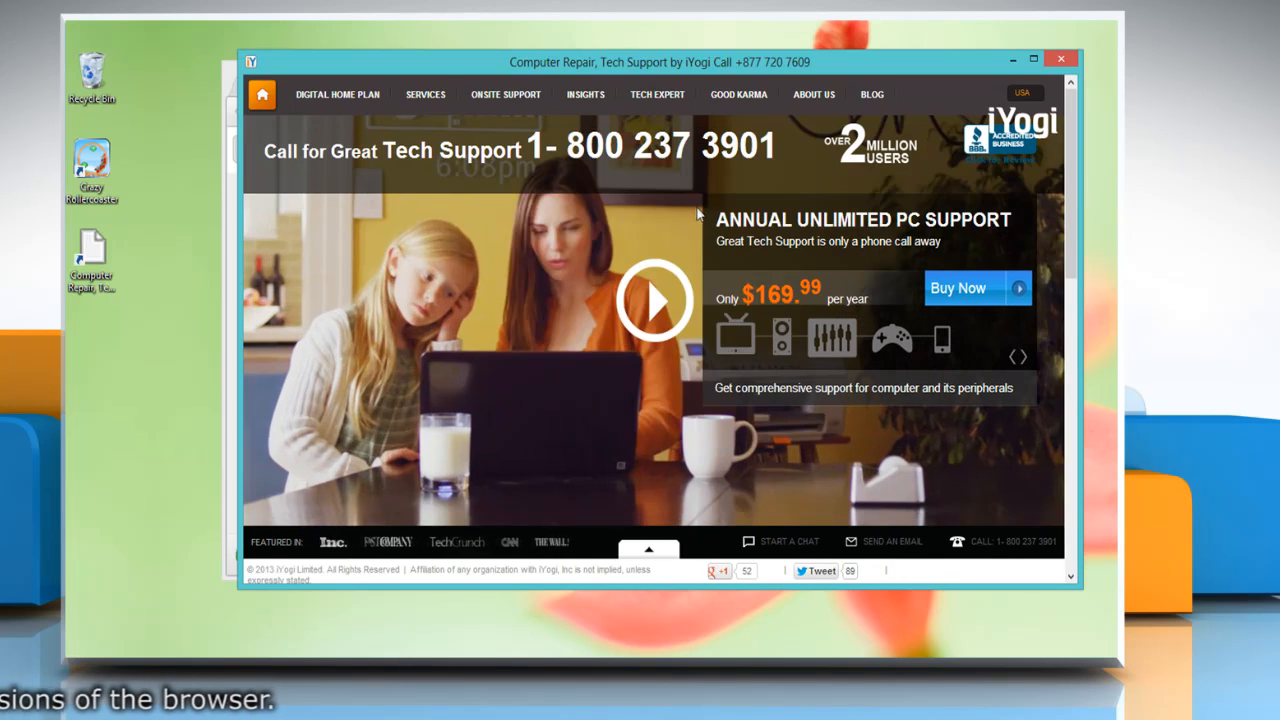
Close the iYogi app window to reveal the desktop and taskbar shortcuts.
click(1060, 58)
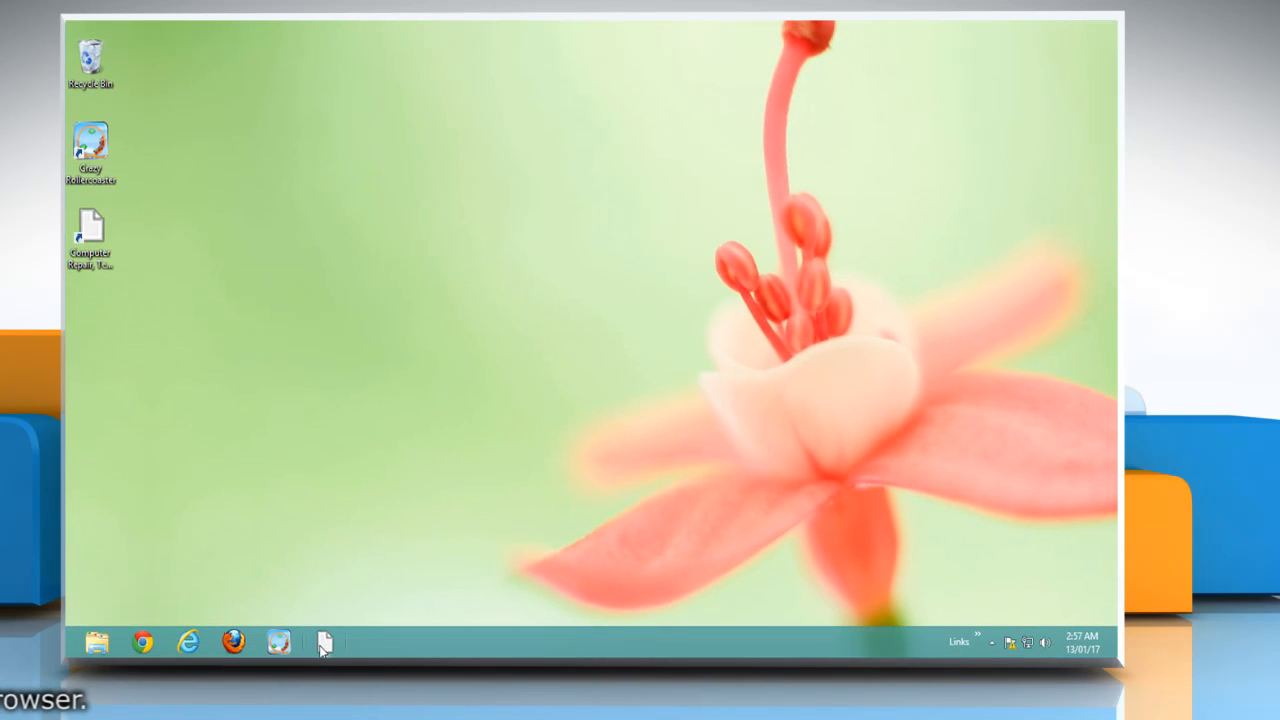
mouse_move(337, 397)
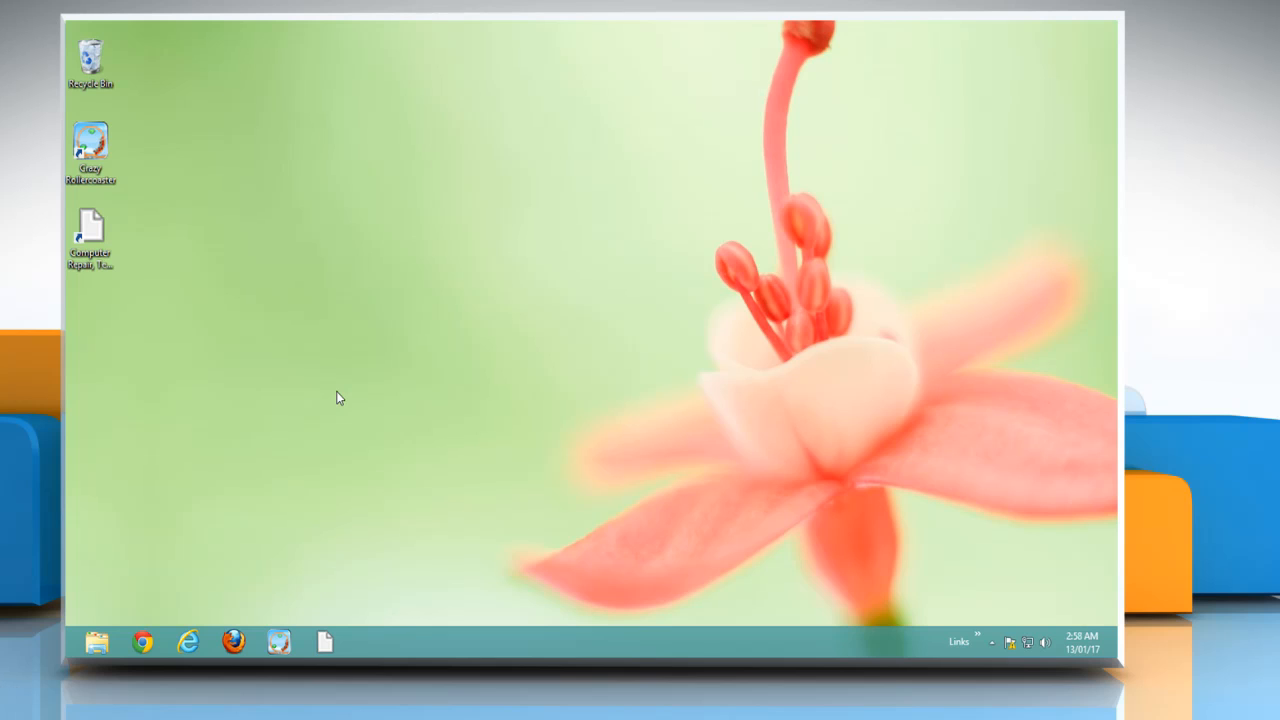